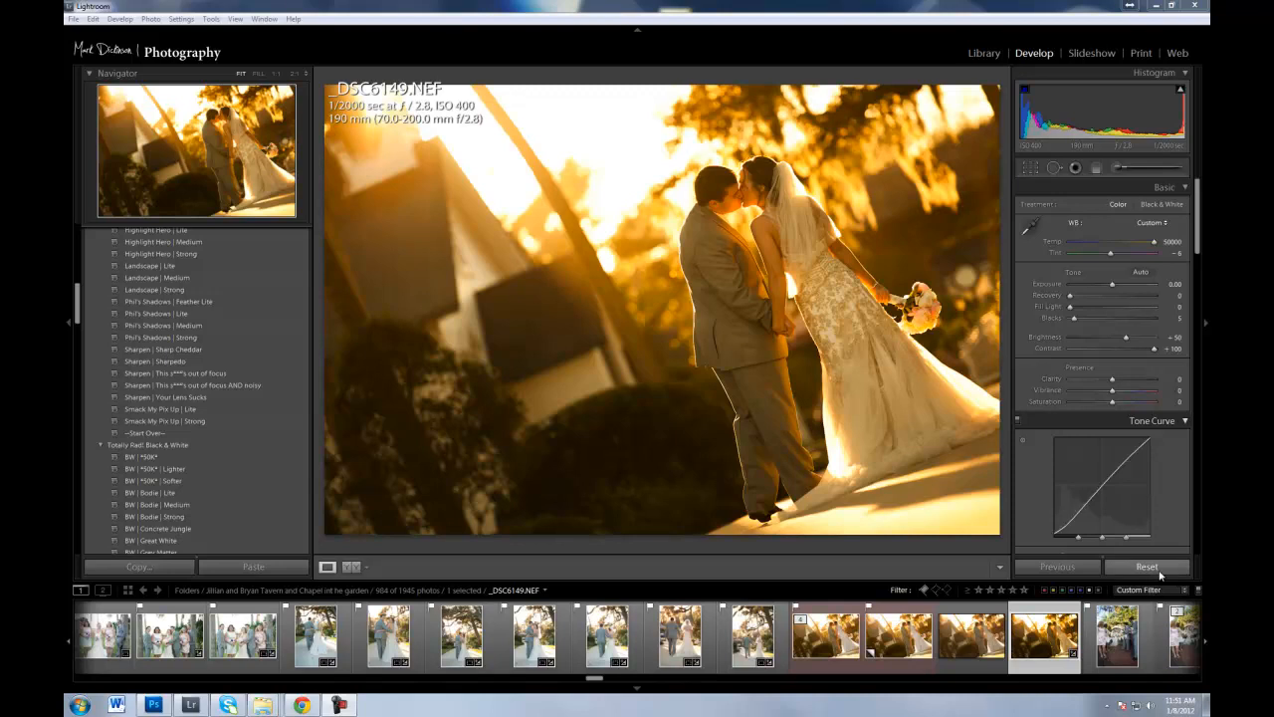
# View the DSC6149-Edit.tif copy of the kiss photo from the filmstrip
pyautogui.click(825, 636)
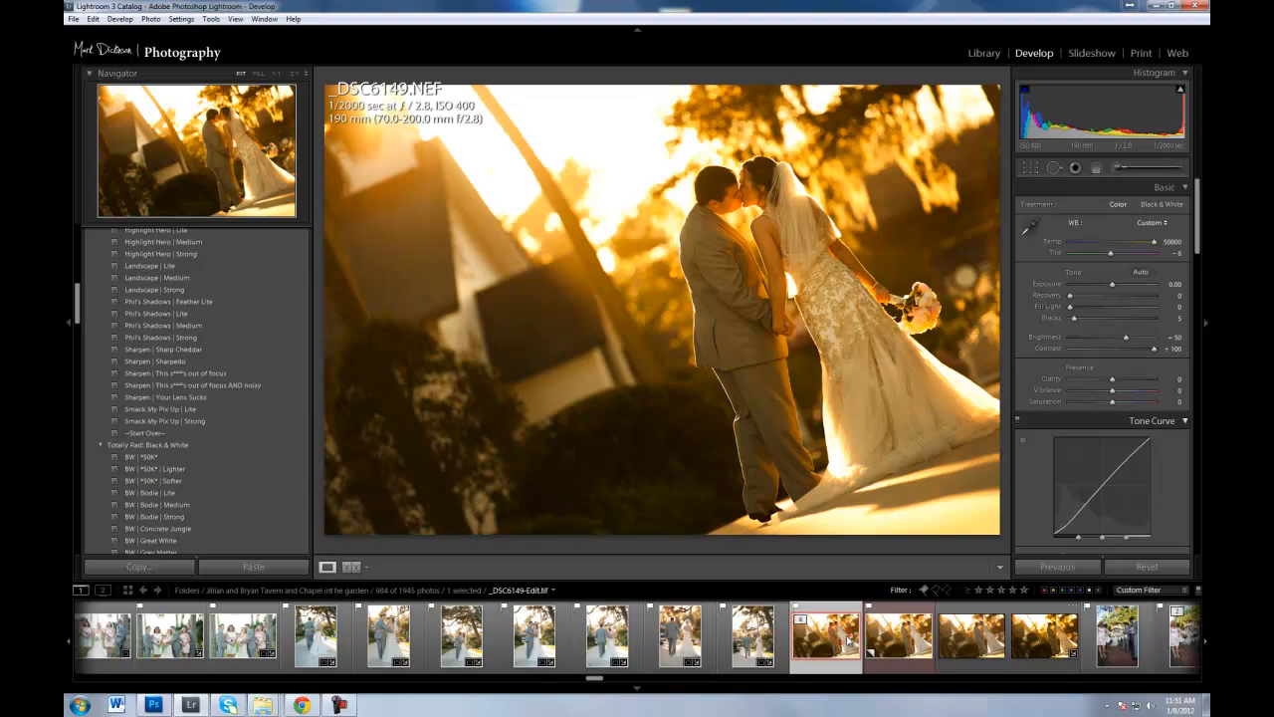
pyautogui.click(825, 635)
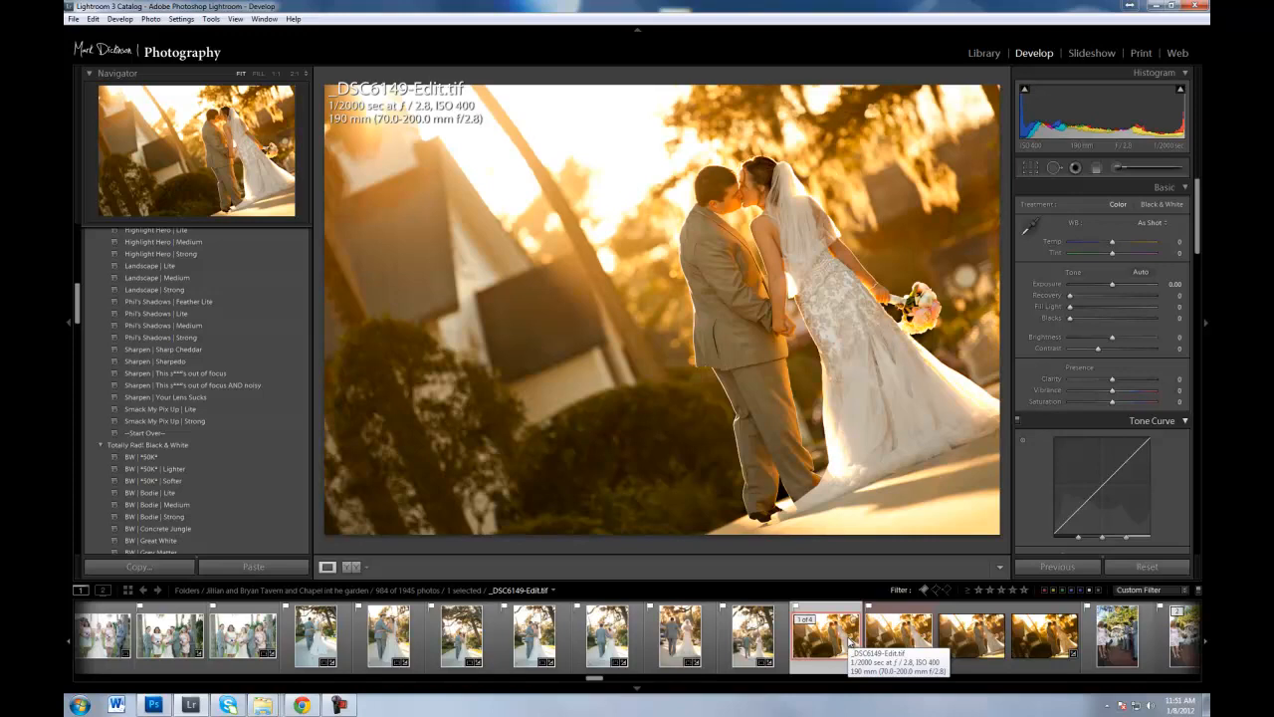
pyautogui.click(824, 635)
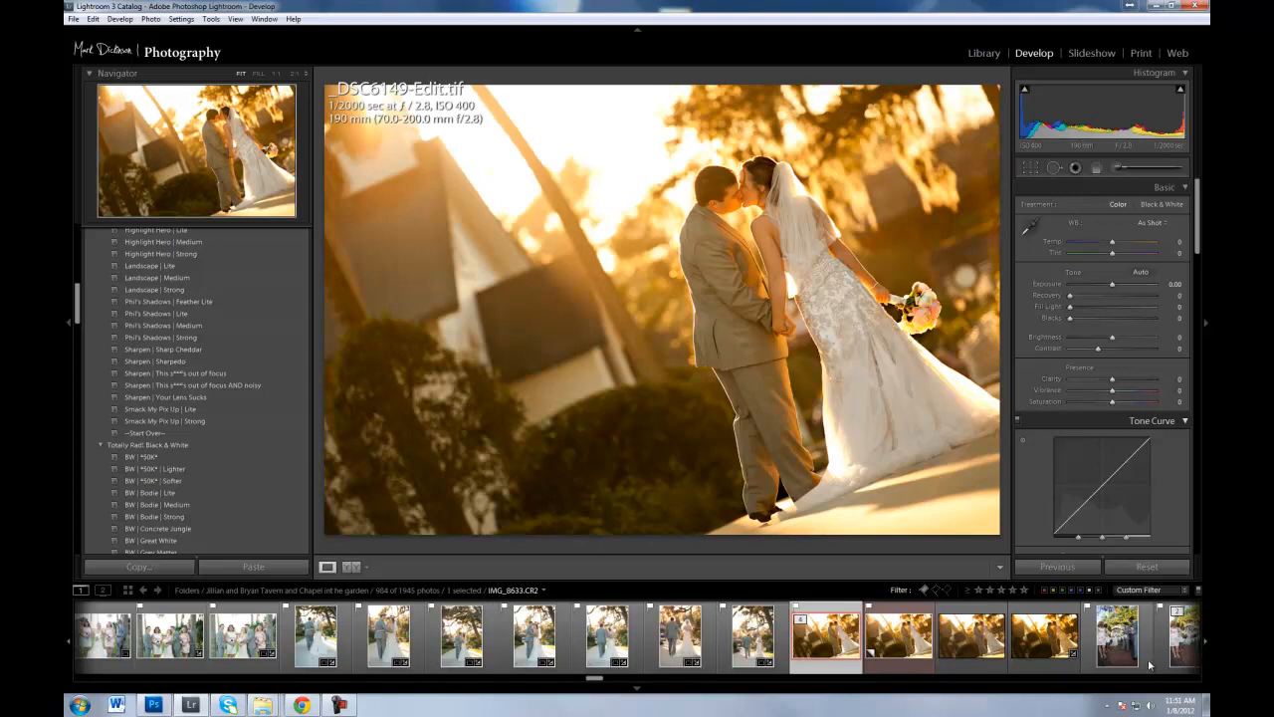
# Return to DSC6149.NEF, cool Temp to about 6150, and open the Adjustment Brush
pyautogui.click(1043, 635)
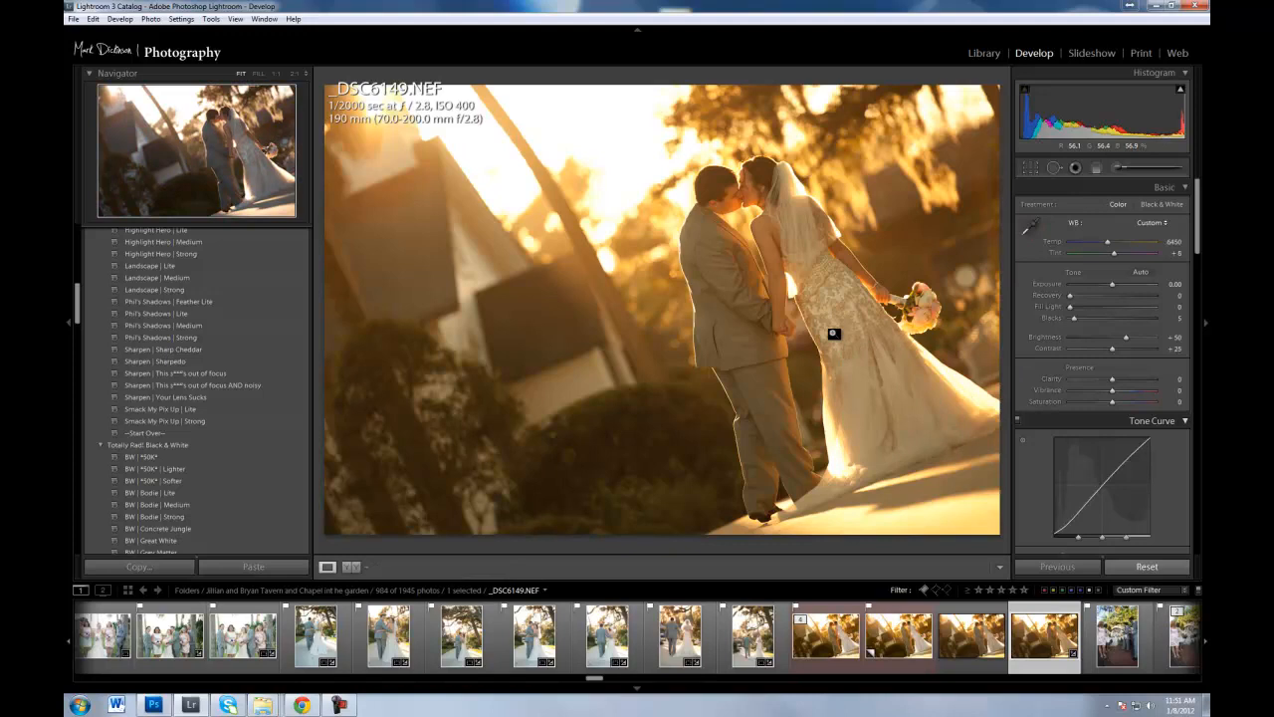
pyautogui.click(1146, 567)
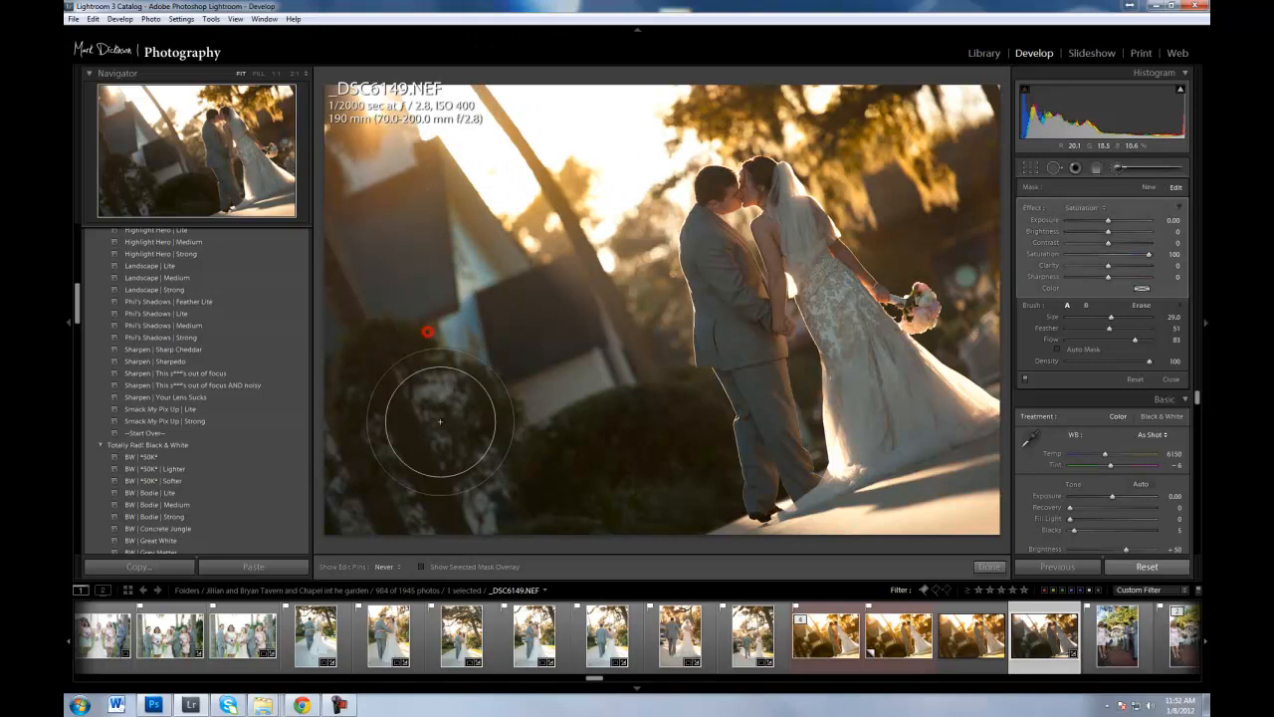
# Set the Adjustment Brush Saturation to -65
pyautogui.click(1146, 566)
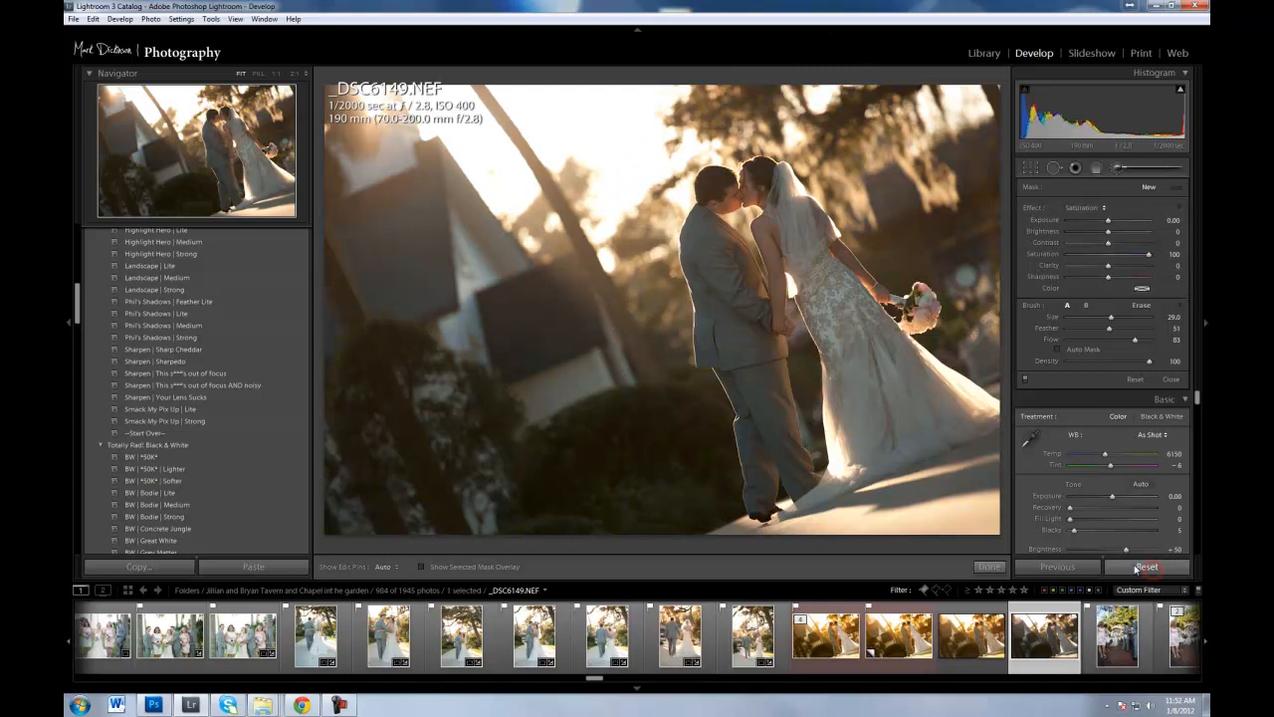
pyautogui.moveTo(1117, 167)
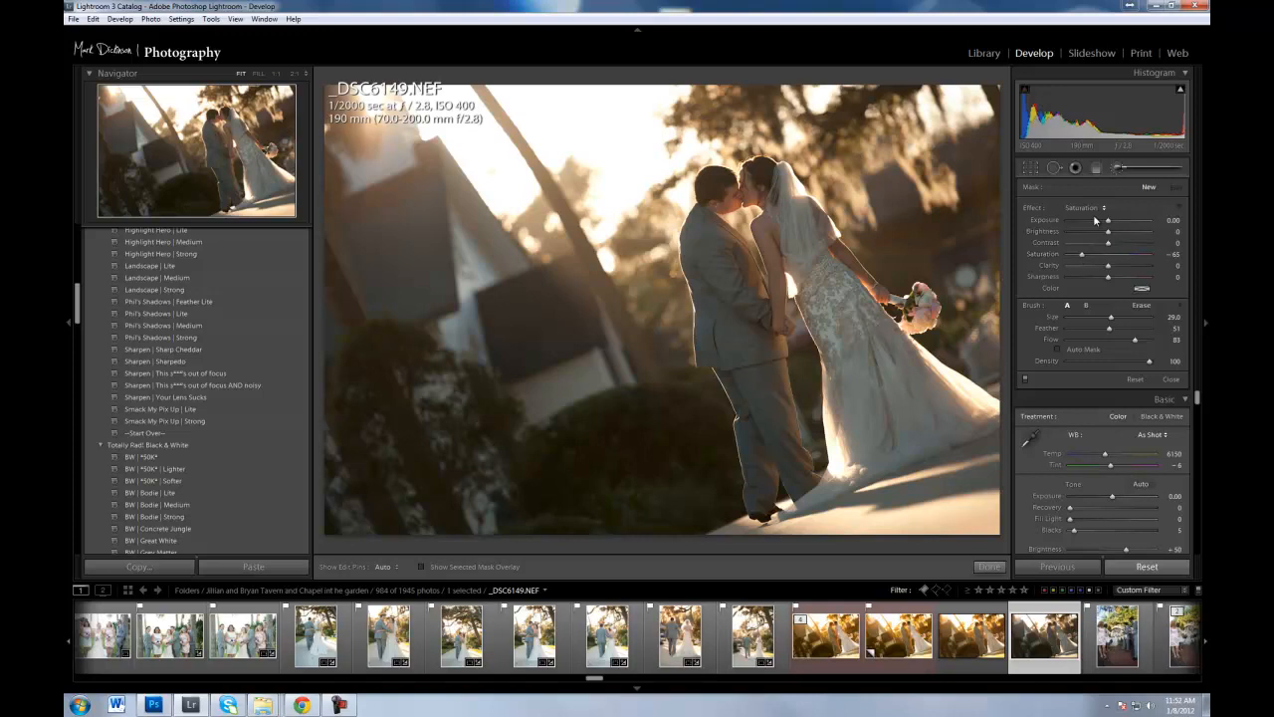
# Warm Temp to 50000 K and paint the desaturating brush over the dress
pyautogui.moveTo(1107, 453); pyautogui.dragTo(1155, 453)
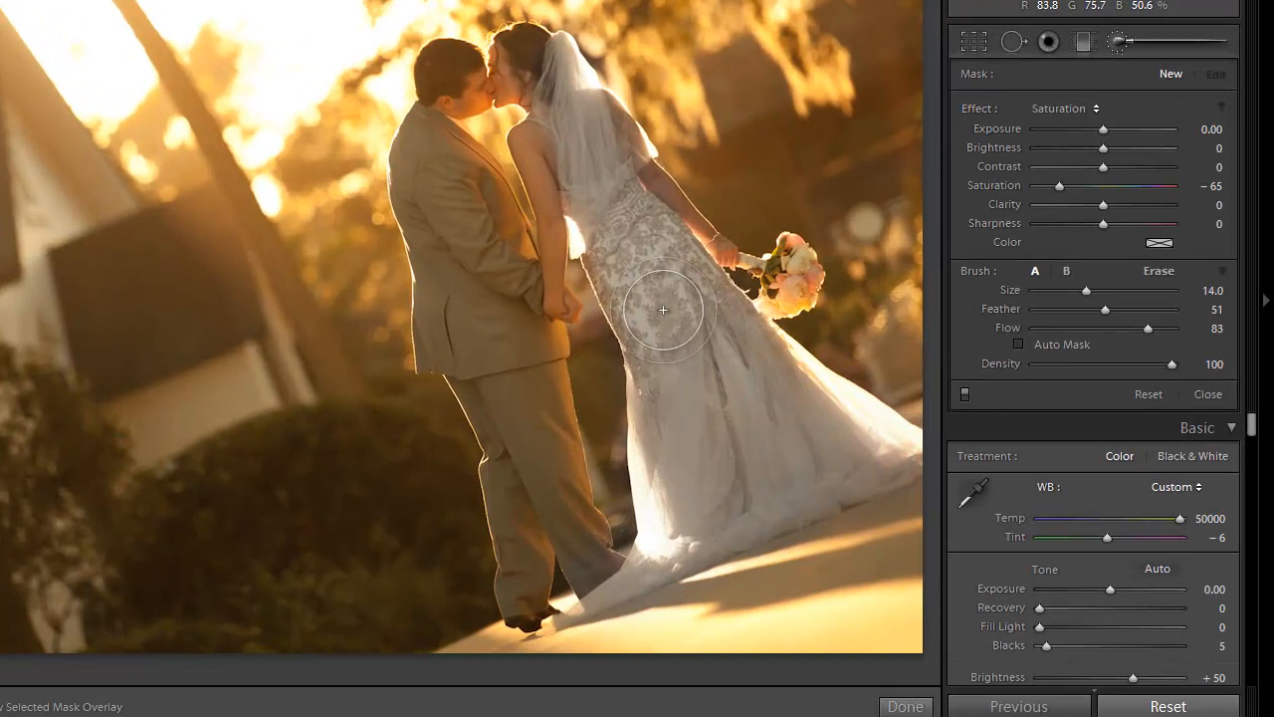
pyautogui.moveTo(1103, 130); pyautogui.dragTo(1110, 129)
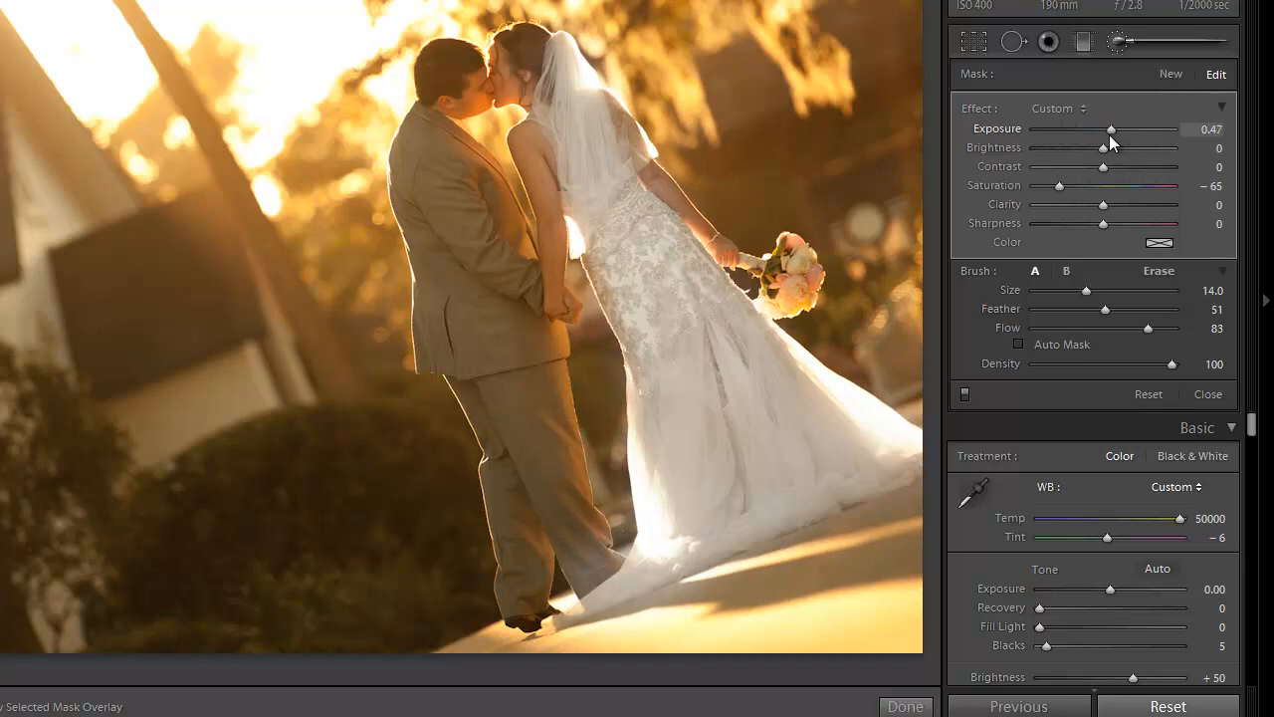
# Switch the brush to Erase with Size 36, Feather 54, Flow 100
pyautogui.moveTo(1111, 129); pyautogui.dragTo(1114, 129)
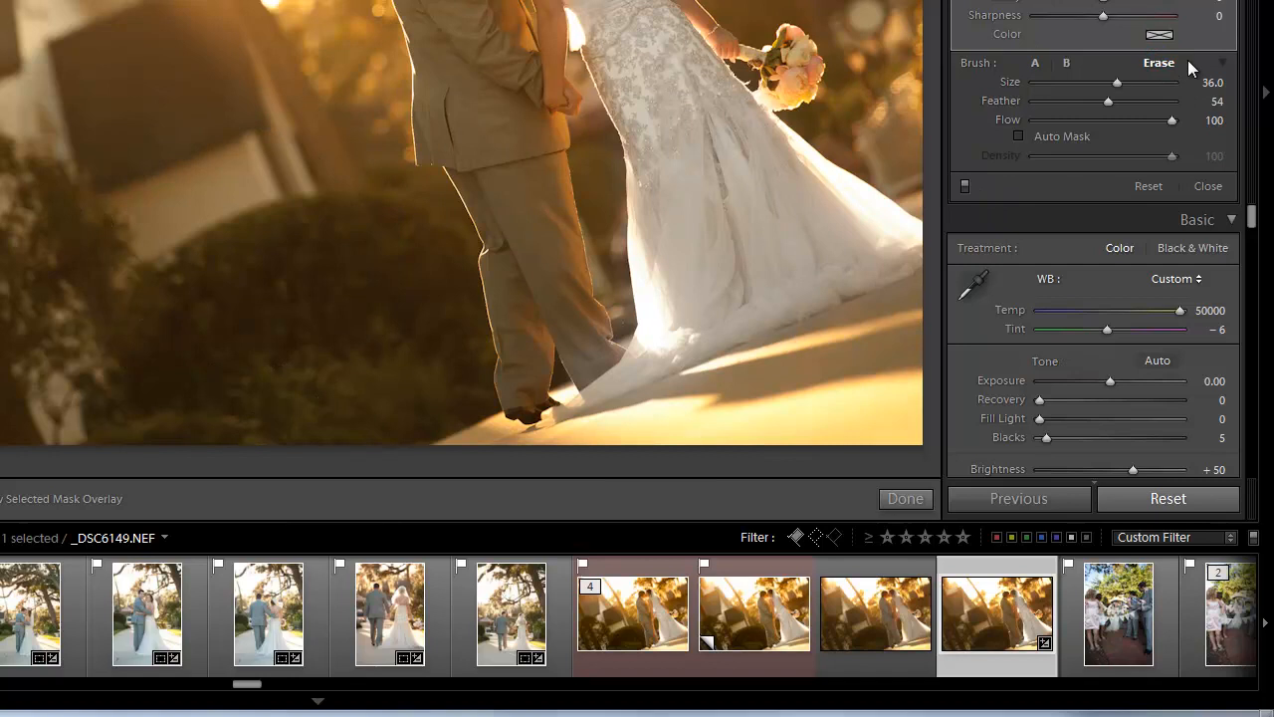
# Erase the dress adjustment along its edges, then view the photo in Library
pyautogui.moveTo(1107, 100); pyautogui.dragTo(1155, 100)
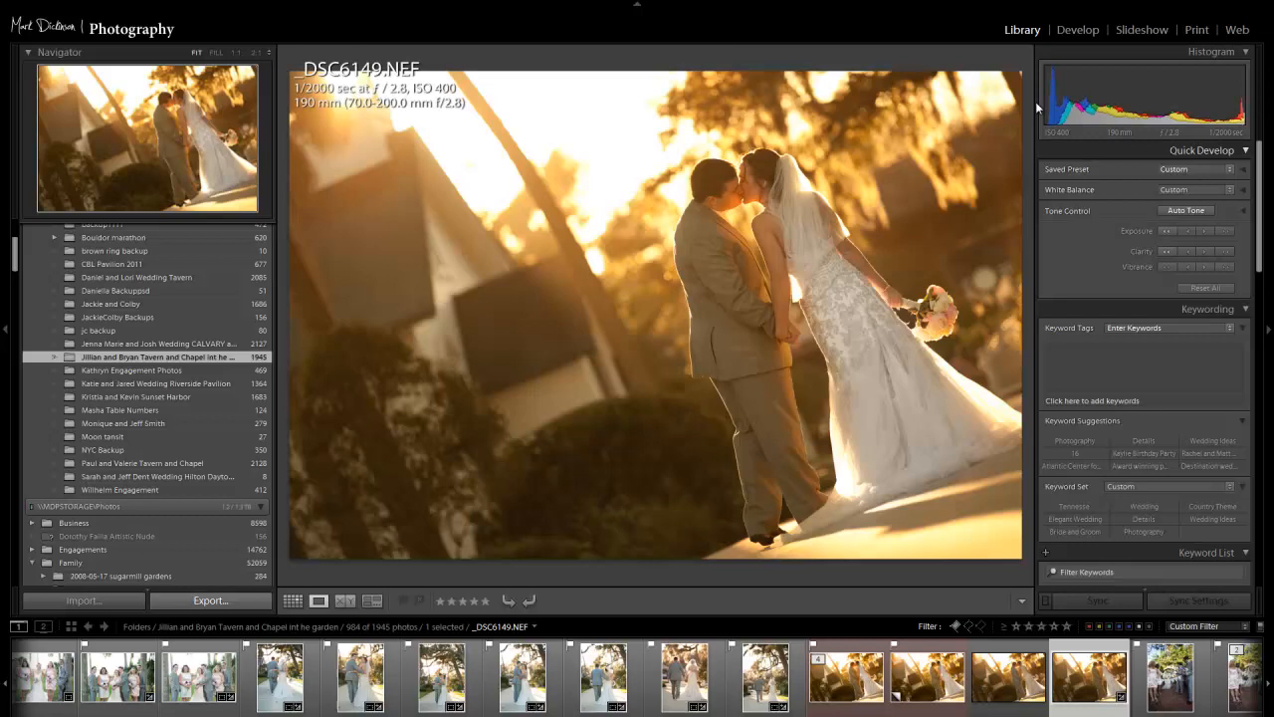
# Return to Develop and close the Adjustment Brush panel
pyautogui.click(1077, 29)
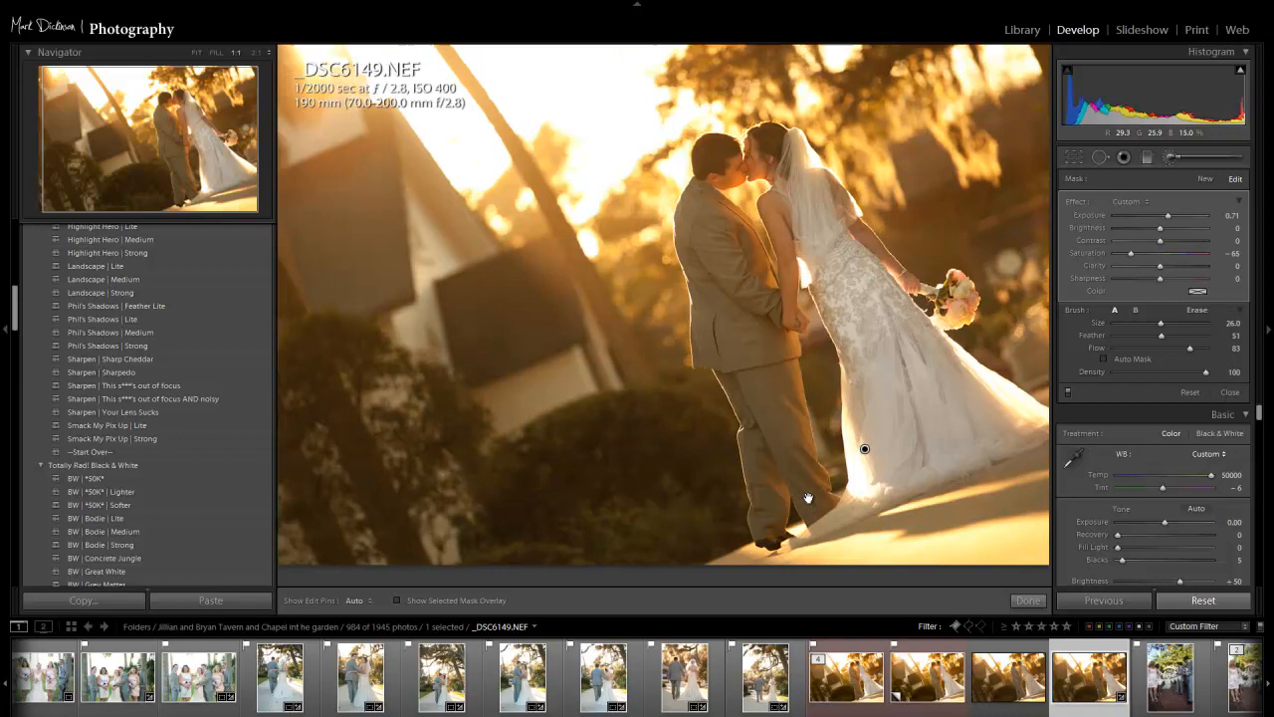
pyautogui.click(1028, 600)
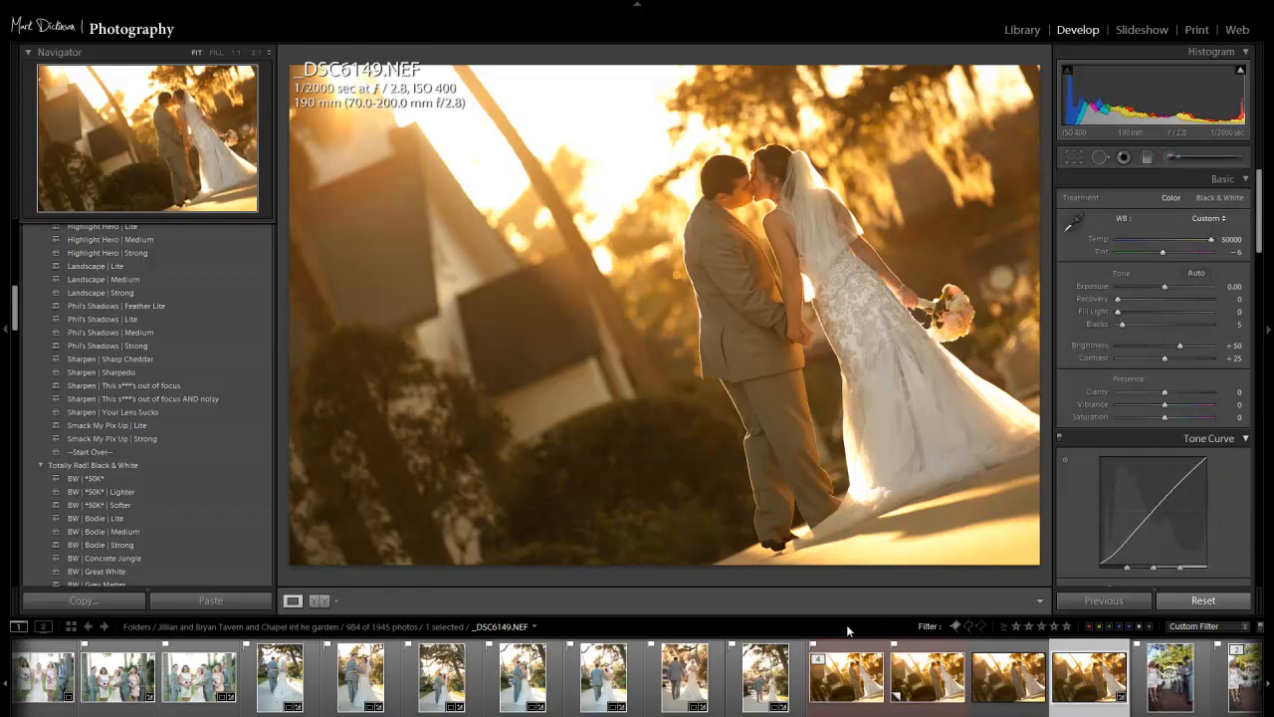